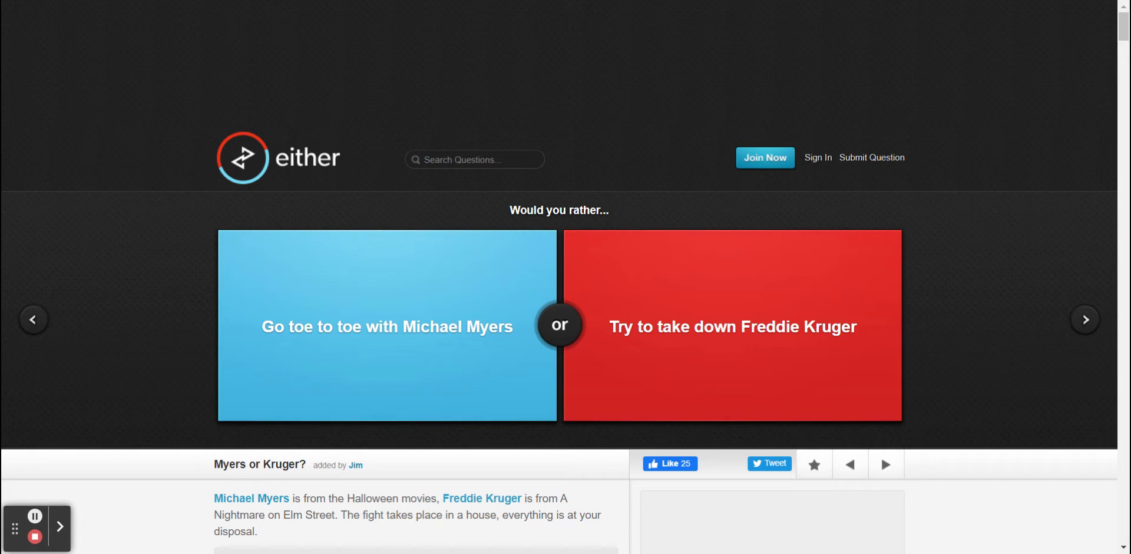
{"action": "mouse_move", "coordinate": [545, 67]}
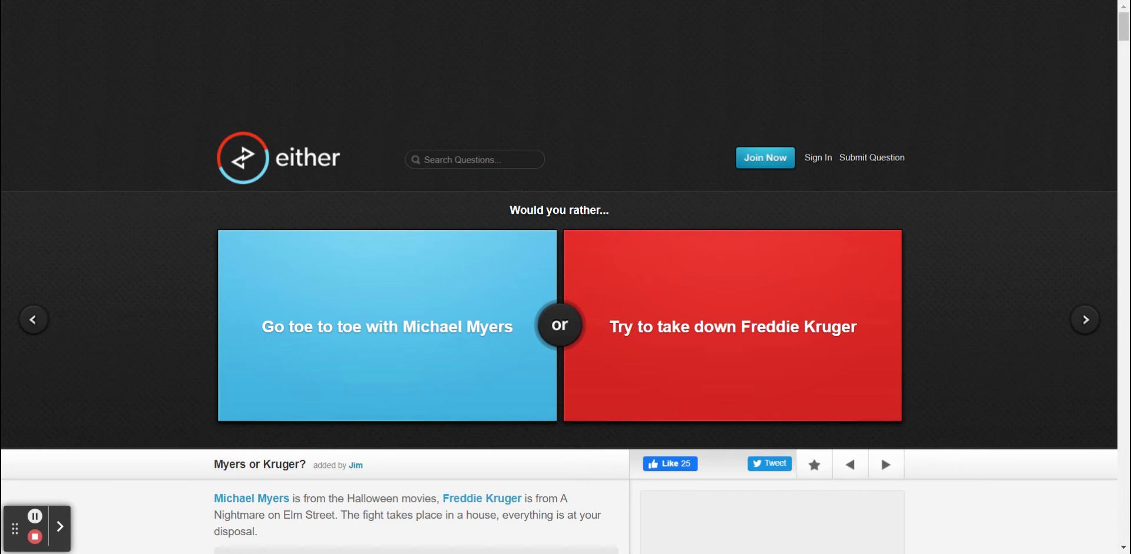
{"action": "mouse_move", "coordinate": [1016, 13]}
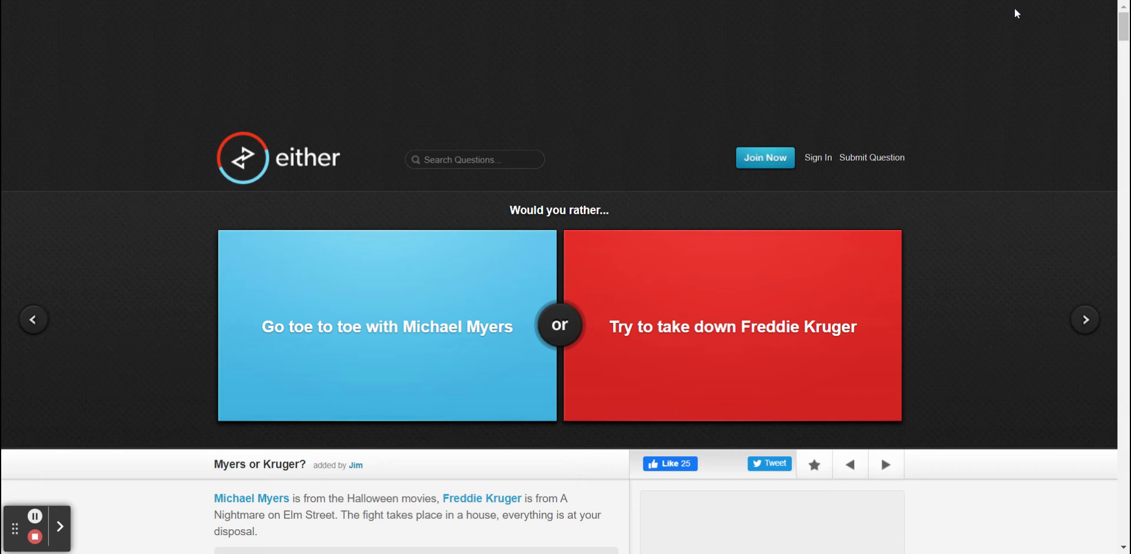
{"action": "mouse_move", "coordinate": [1022, 6]}
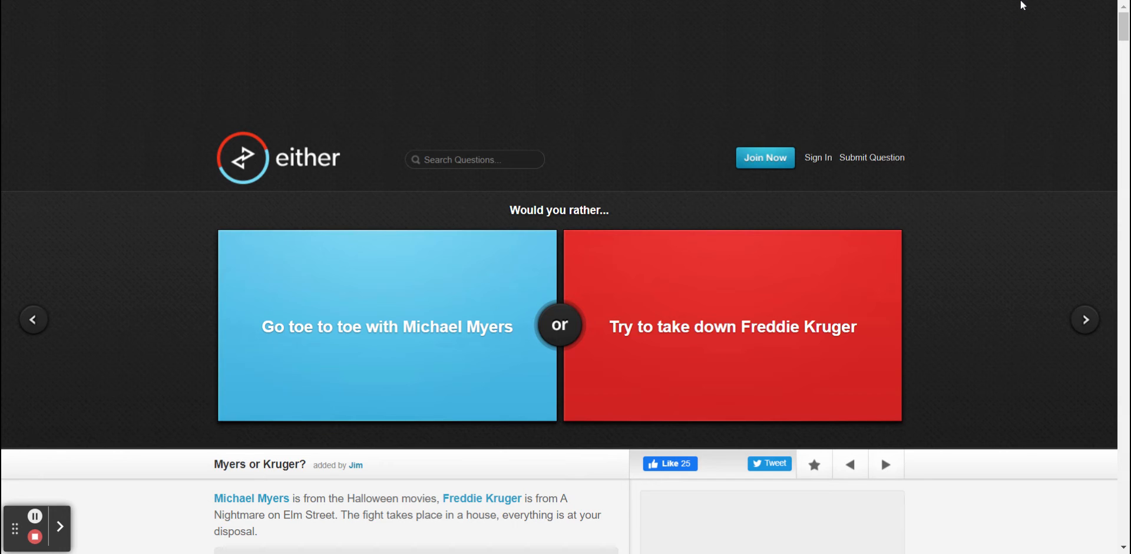
{"action": "mouse_move", "coordinate": [877, 46]}
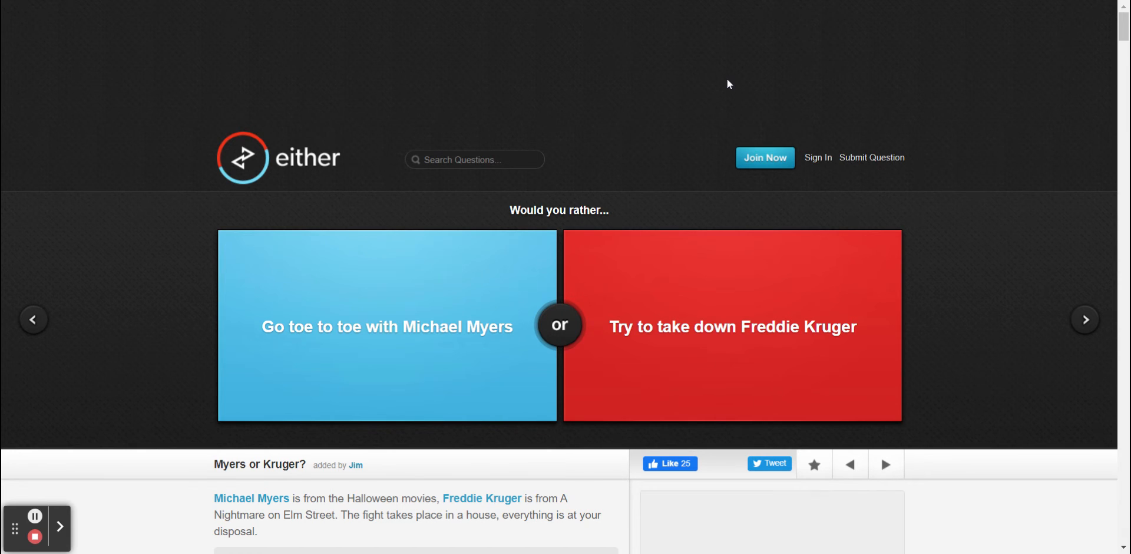
{"action": "mouse_move", "coordinate": [649, 92]}
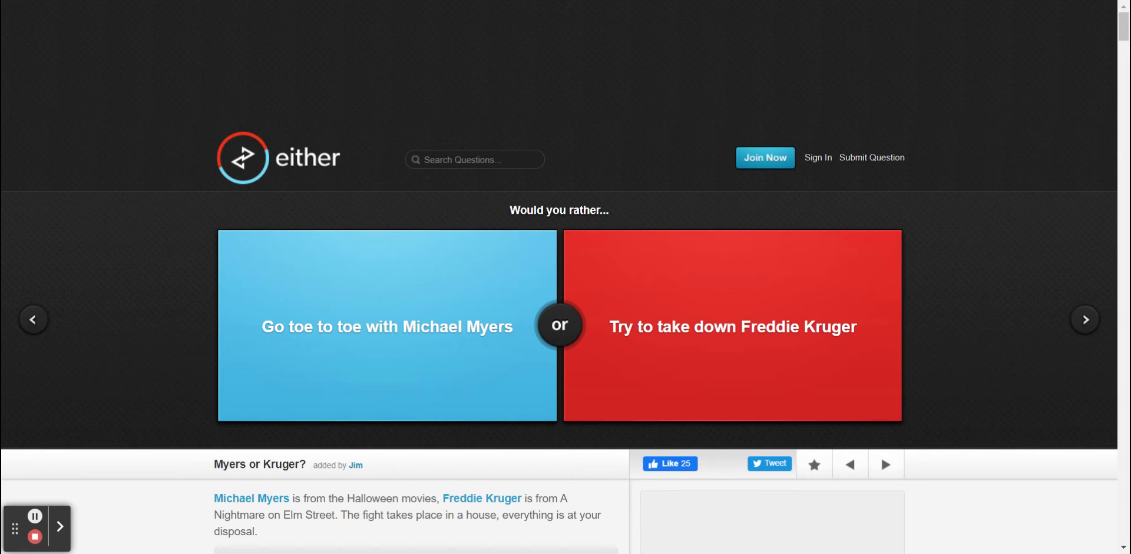
{"action": "mouse_move", "coordinate": [649, 280]}
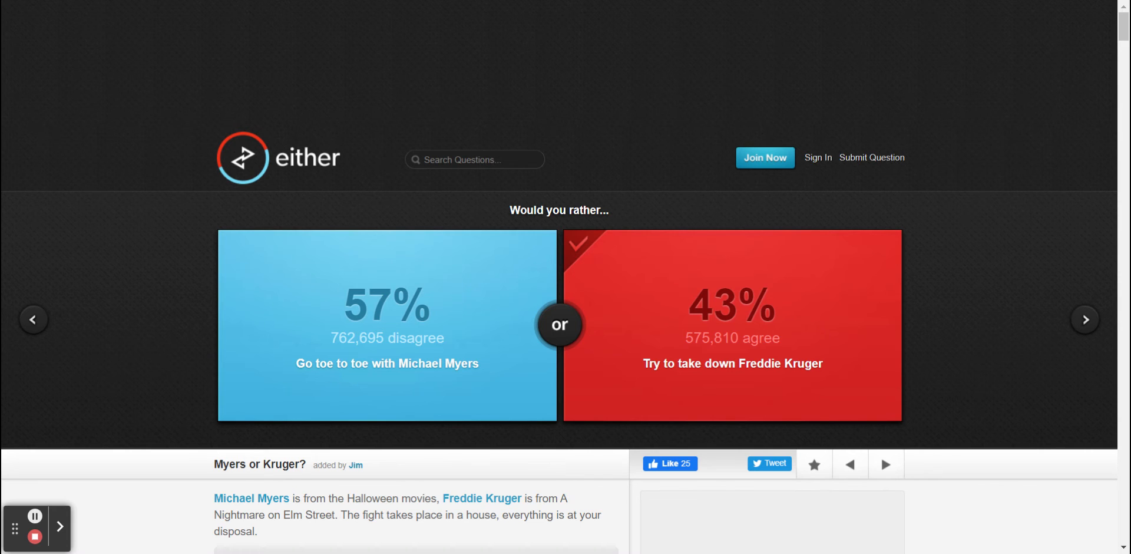
Step: Advance to the Computer Sacrifice question after reviewing the Freddie Kruger results
{"action": "left_click", "coordinate": [1085, 320]}
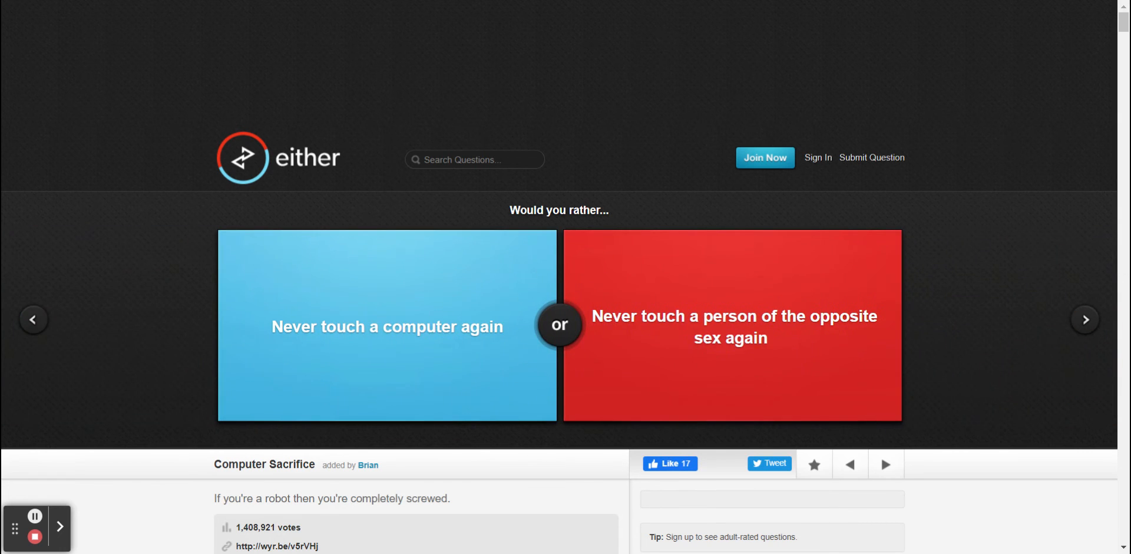
Step: Skip Computer Sacrifice, Cardio and Severe Isolation, vote for red skin on Tinted People, then advance
{"action": "left_click", "coordinate": [1085, 320]}
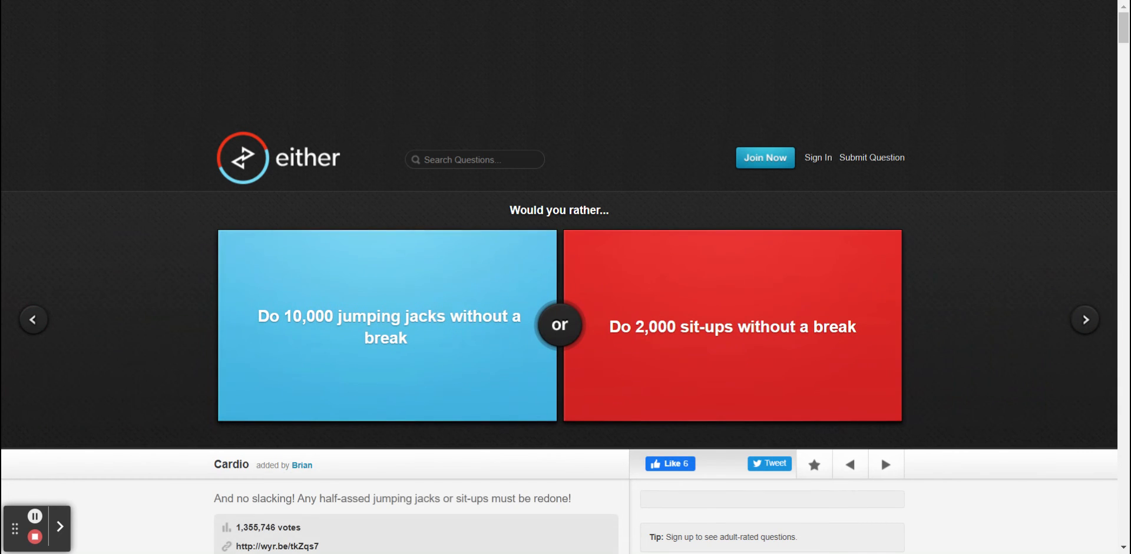
{"action": "left_click", "coordinate": [1085, 319]}
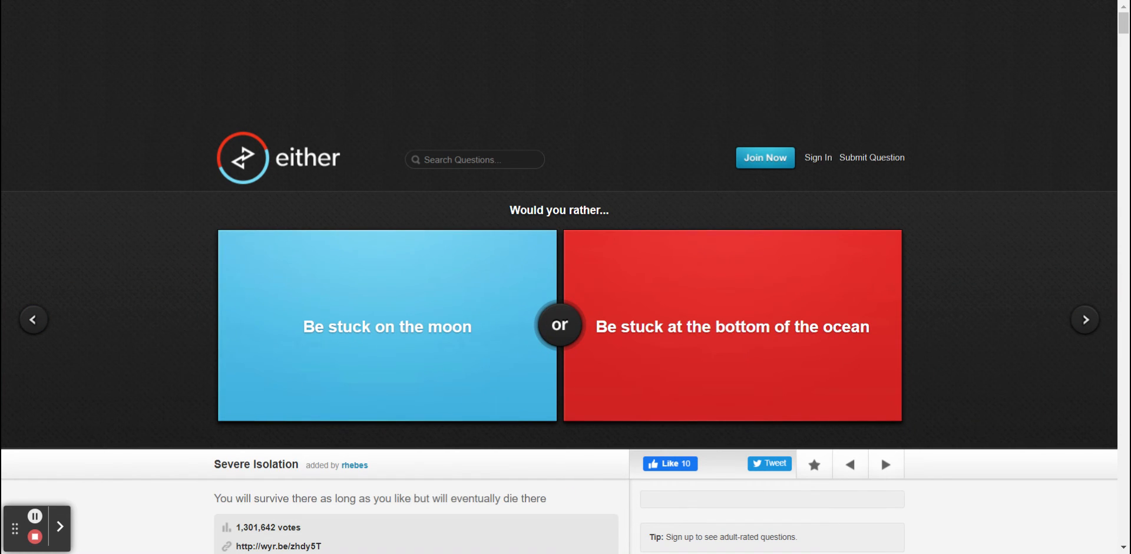
{"action": "left_click", "coordinate": [1085, 318]}
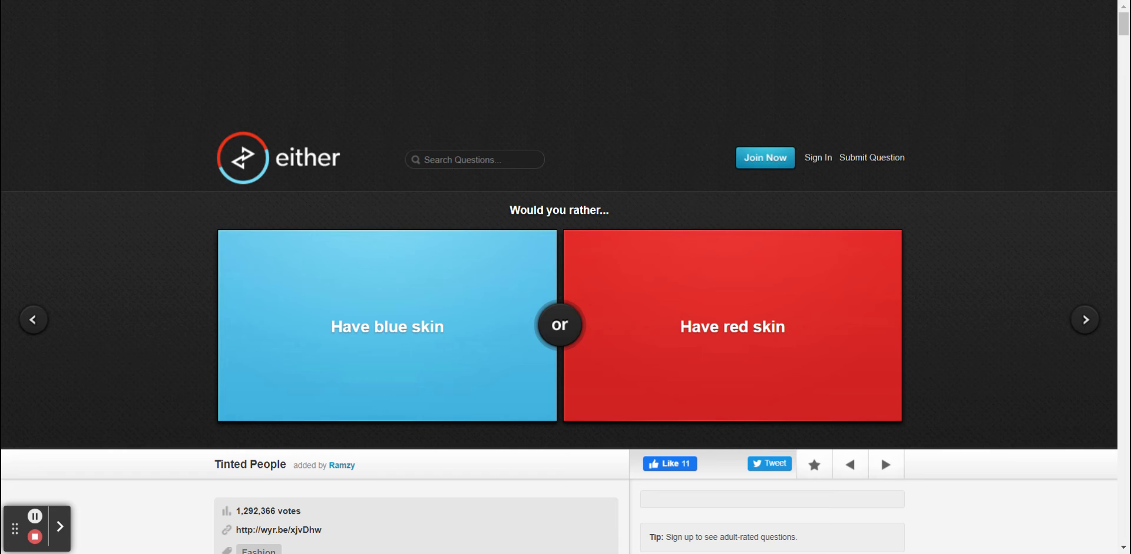
{"action": "mouse_move", "coordinate": [938, 5]}
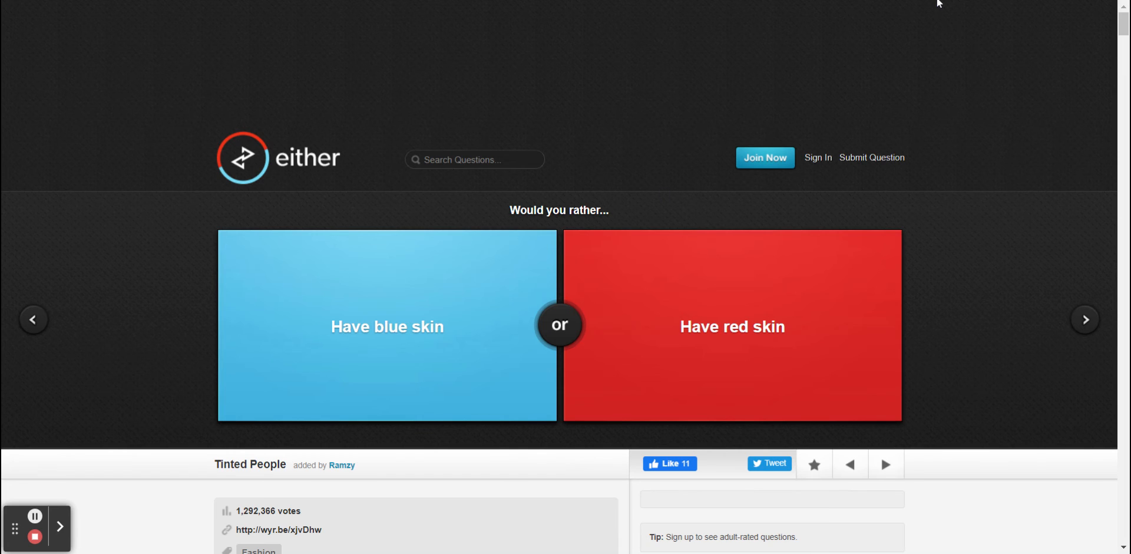
{"action": "mouse_move", "coordinate": [705, 259]}
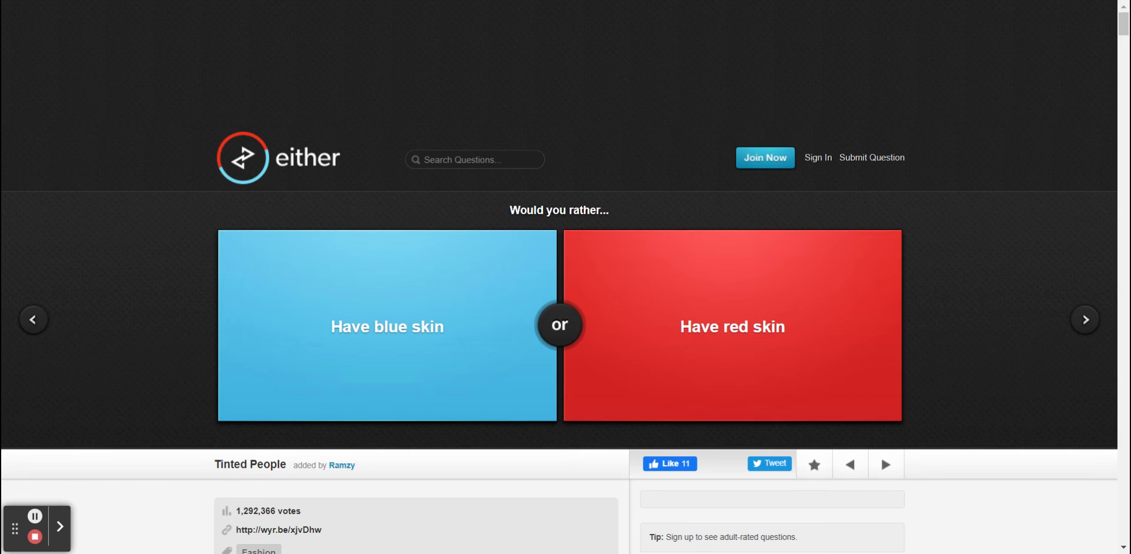
{"action": "left_click", "coordinate": [731, 326]}
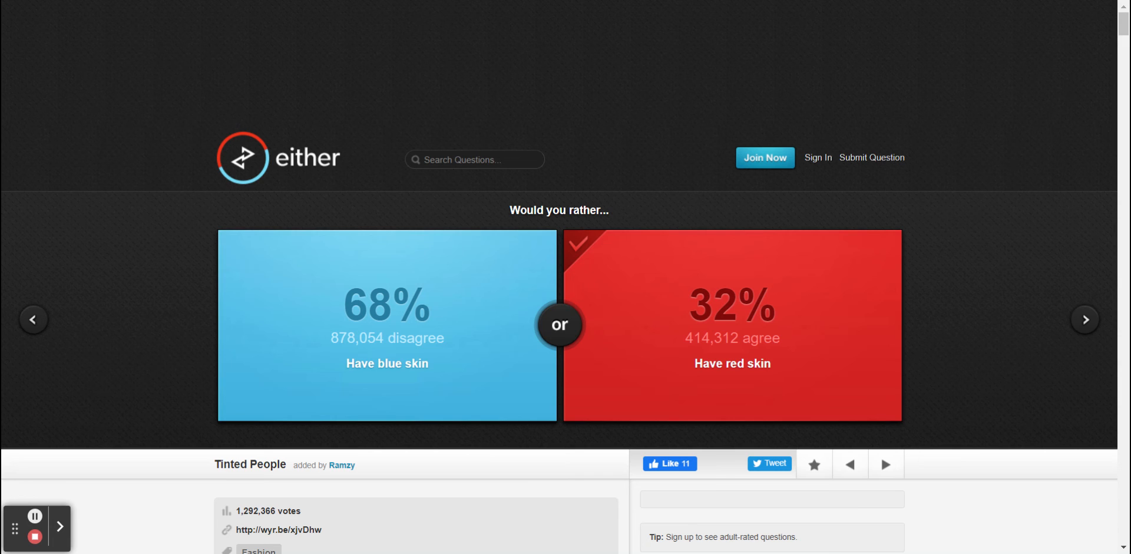
{"action": "left_click", "coordinate": [1086, 319]}
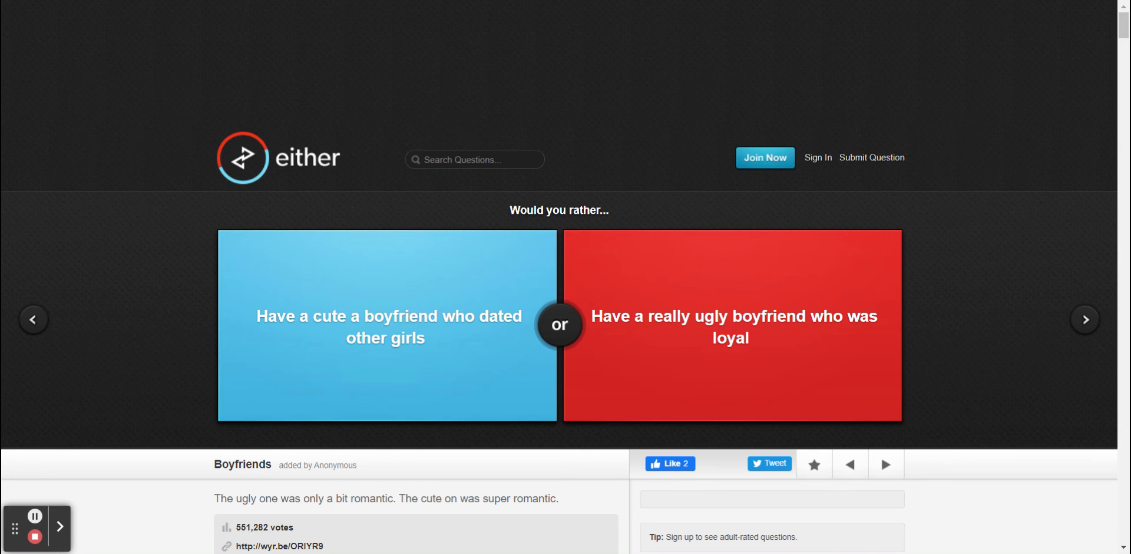
{"action": "mouse_move", "coordinate": [662, 250]}
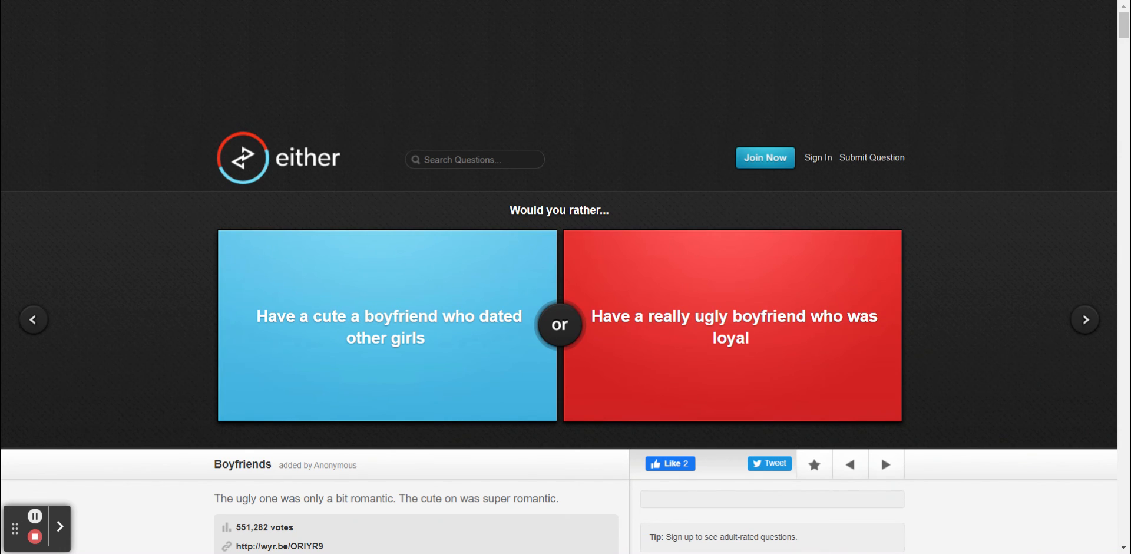
Step: Vote for the really ugly but loyal boyfriend on the Boyfriends question
{"action": "left_click", "coordinate": [732, 324]}
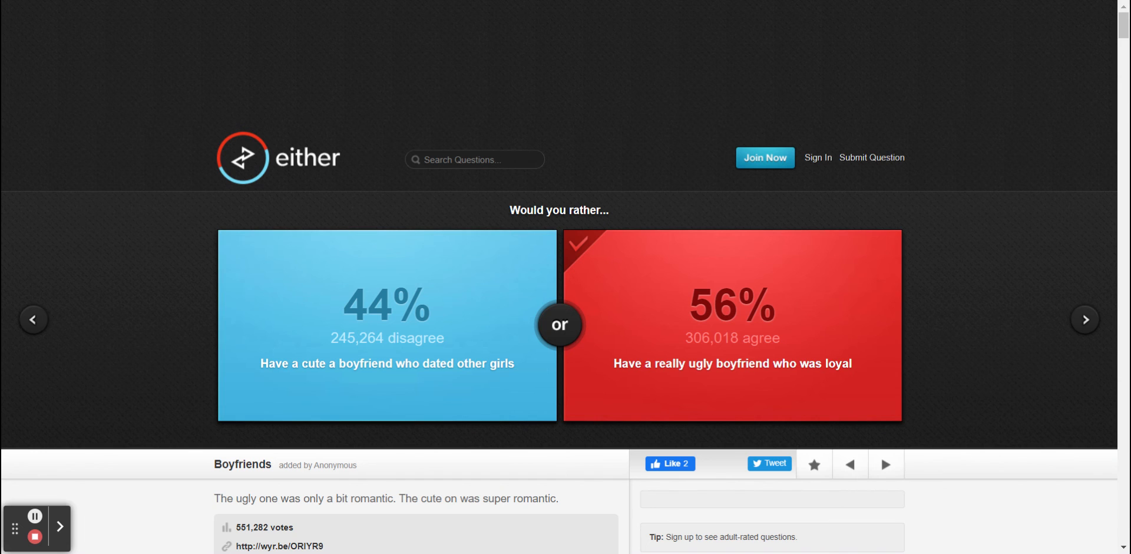
Step: Advance to Excellence in Moderation and vote for unlimited 'eh' music
{"action": "left_click", "coordinate": [1086, 320]}
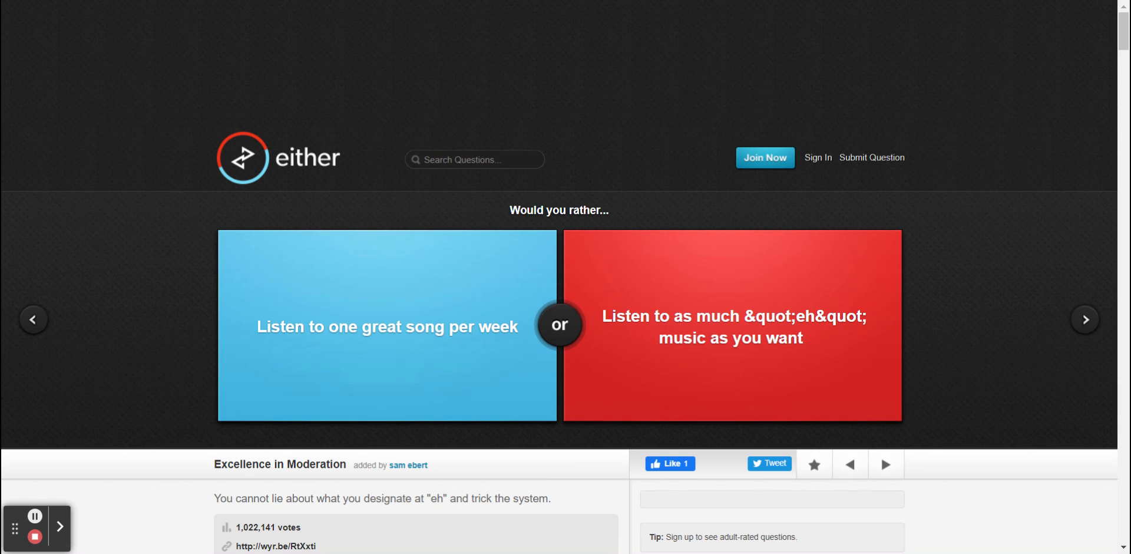
{"action": "mouse_move", "coordinate": [648, 265]}
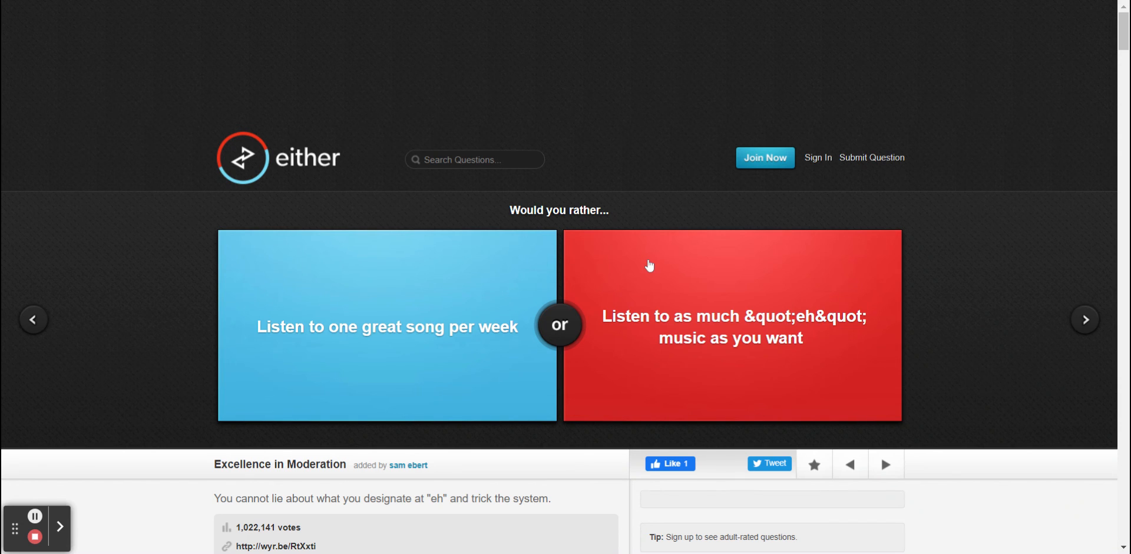
{"action": "left_click", "coordinate": [732, 324]}
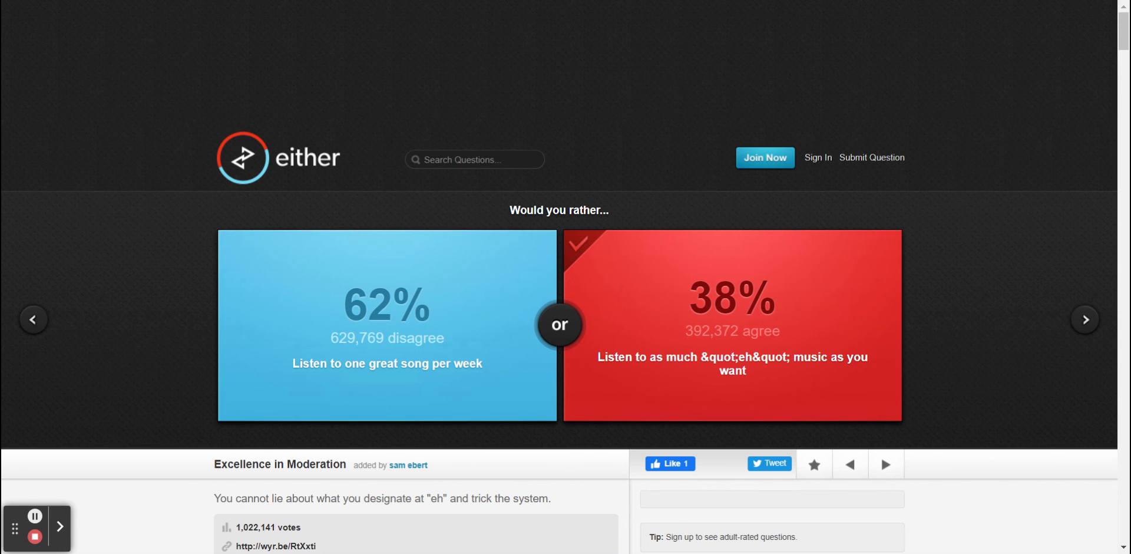
Step: Advance to Let's Play Nintendo and vote for Super Smash Bros over Zelda
{"action": "left_click", "coordinate": [1085, 320]}
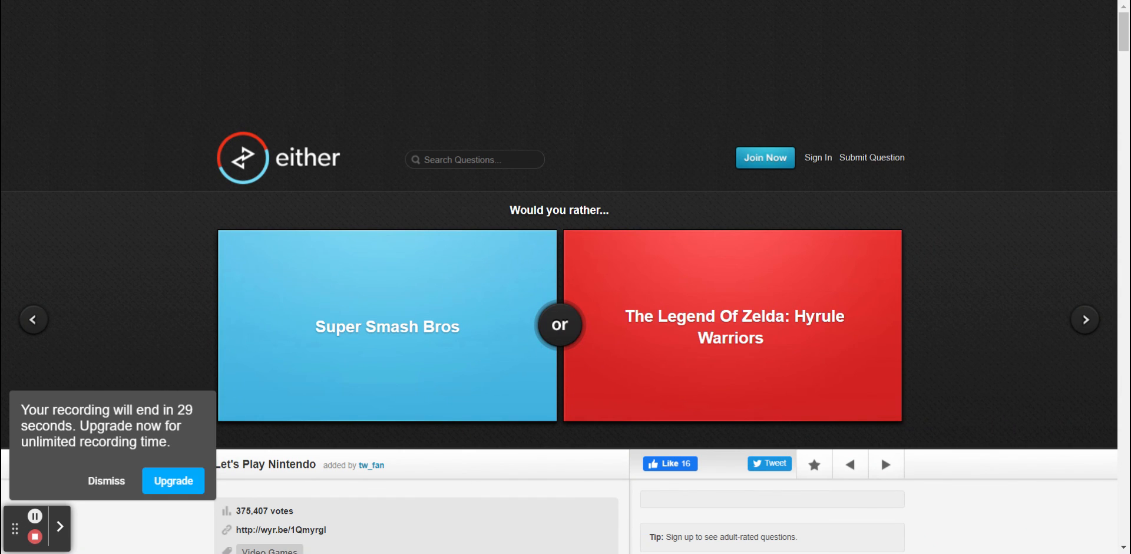
{"action": "mouse_move", "coordinate": [660, 221]}
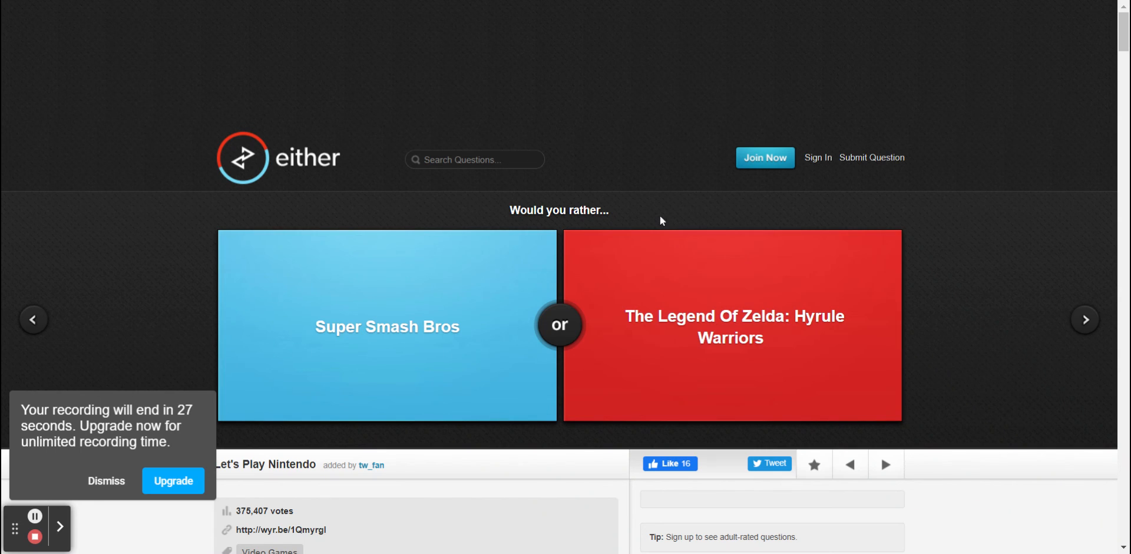
{"action": "mouse_move", "coordinate": [651, 205]}
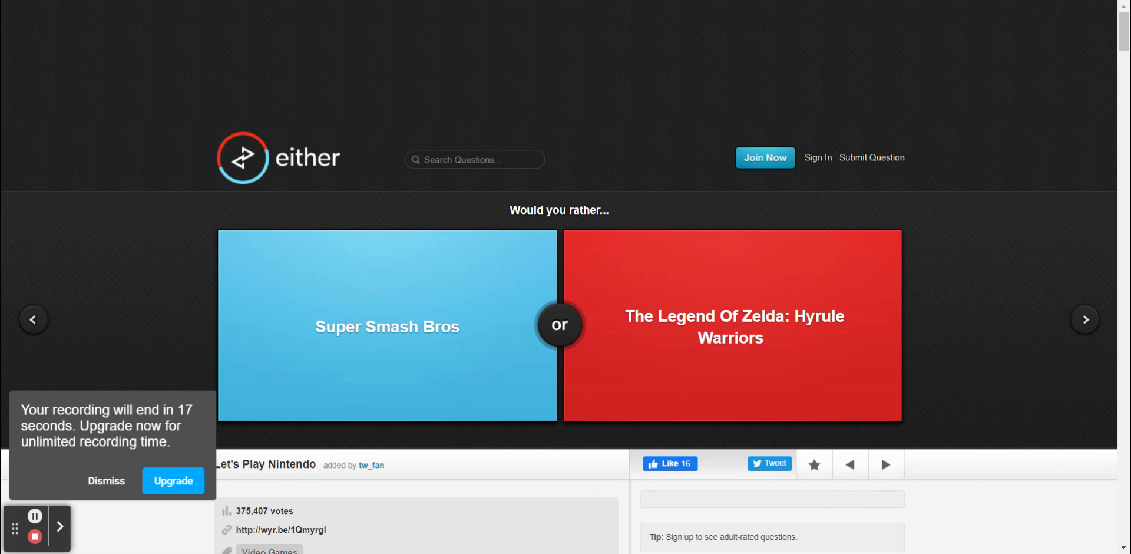
{"action": "mouse_move", "coordinate": [420, 286]}
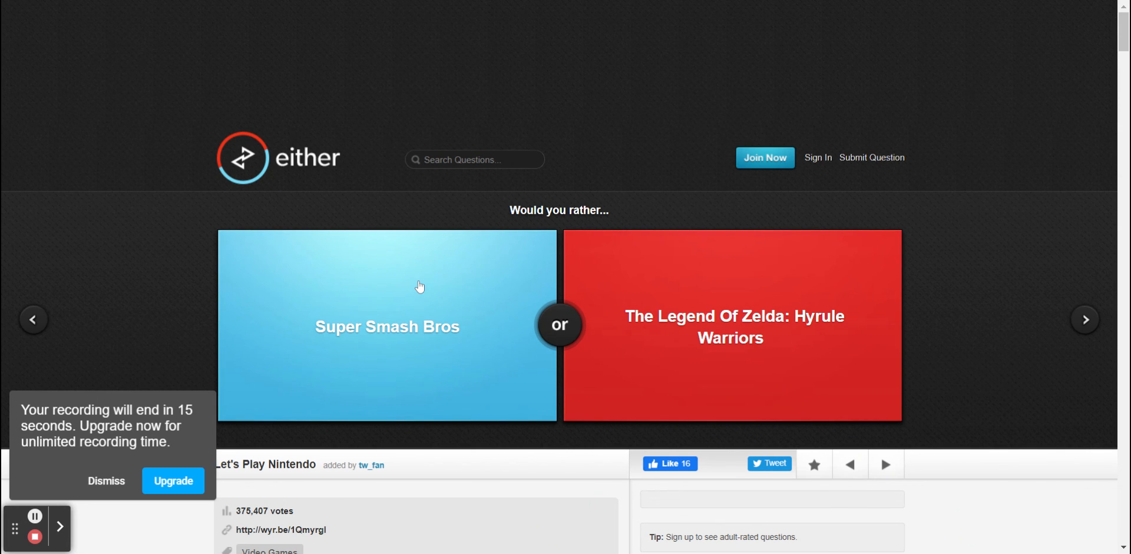
{"action": "left_click", "coordinate": [386, 326]}
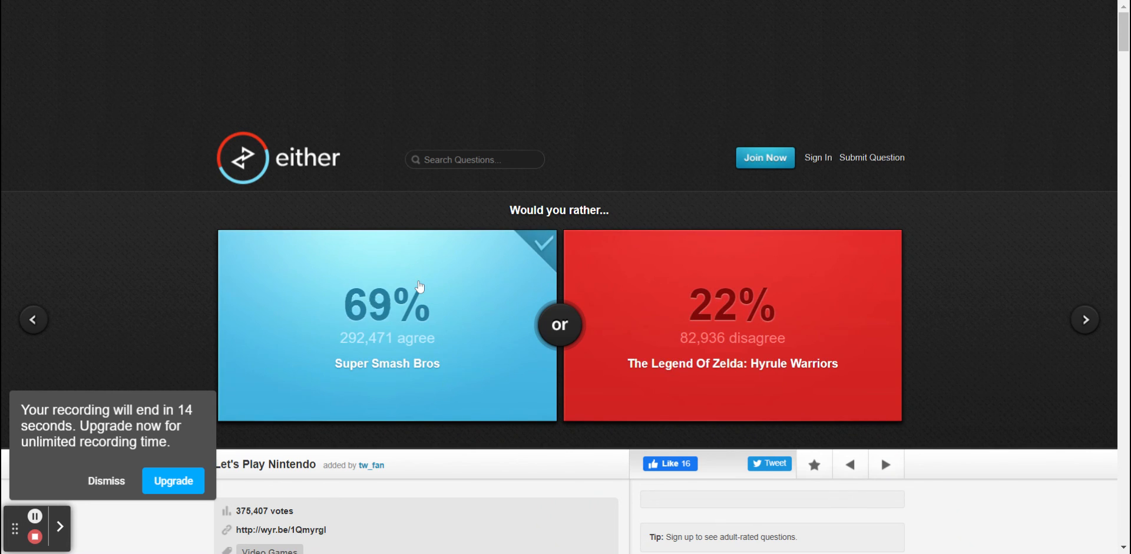